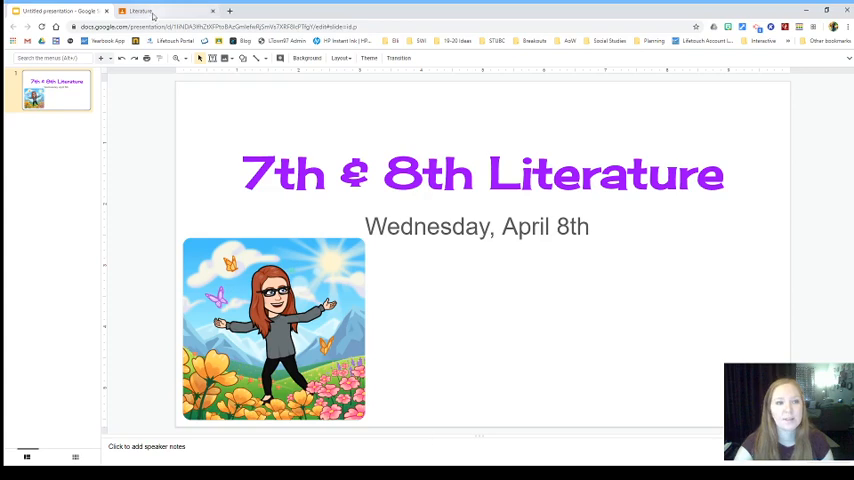
Switch from the Slides presentation to the Literature class in Google Classroom
left_click(135, 12)
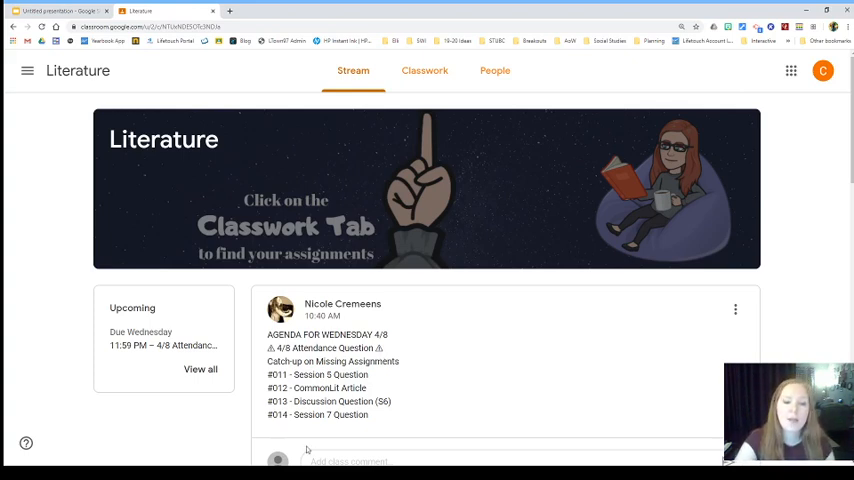
double_click(340, 401)
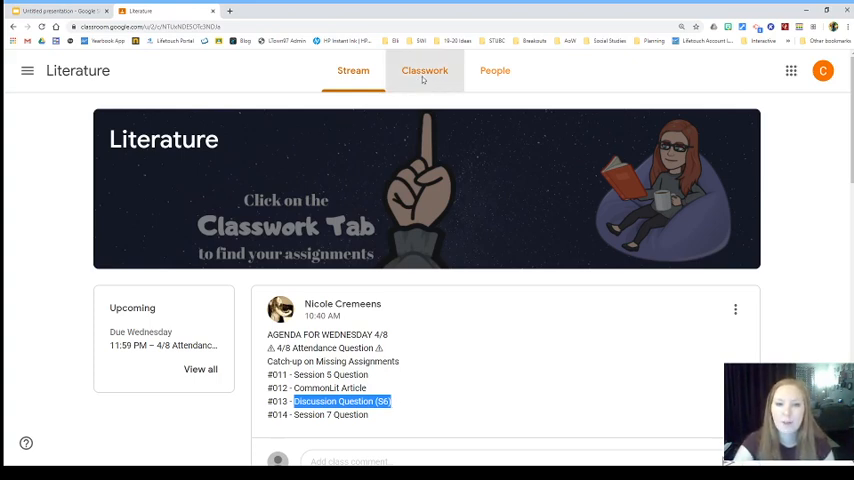
Open Classwork, browse the topics, and return to the Attendance topic
left_click(422, 70)
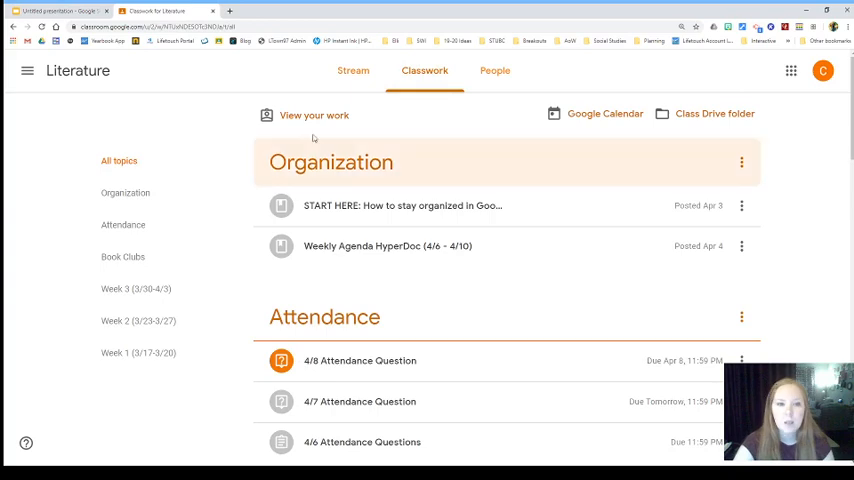
mouse_move(378, 175)
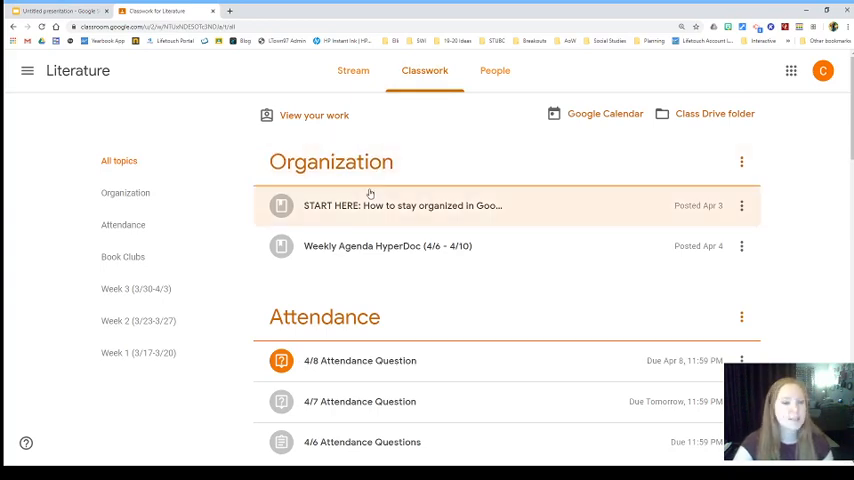
scroll("down", 3)
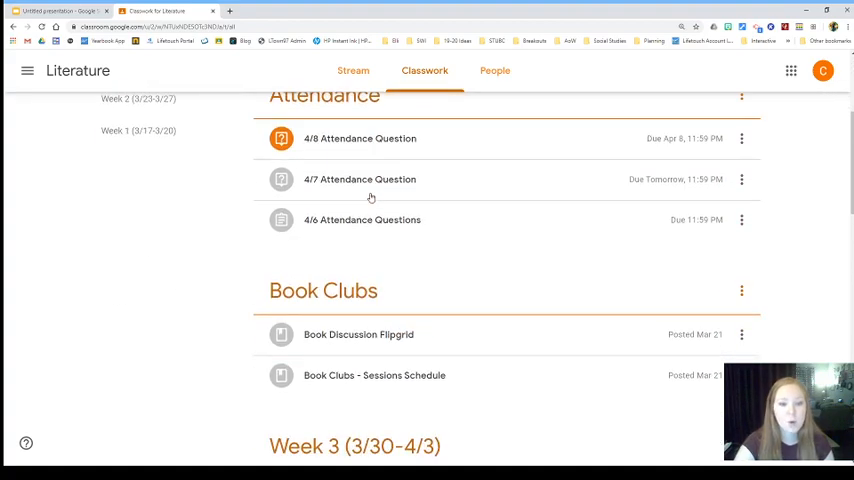
scroll("down", 3)
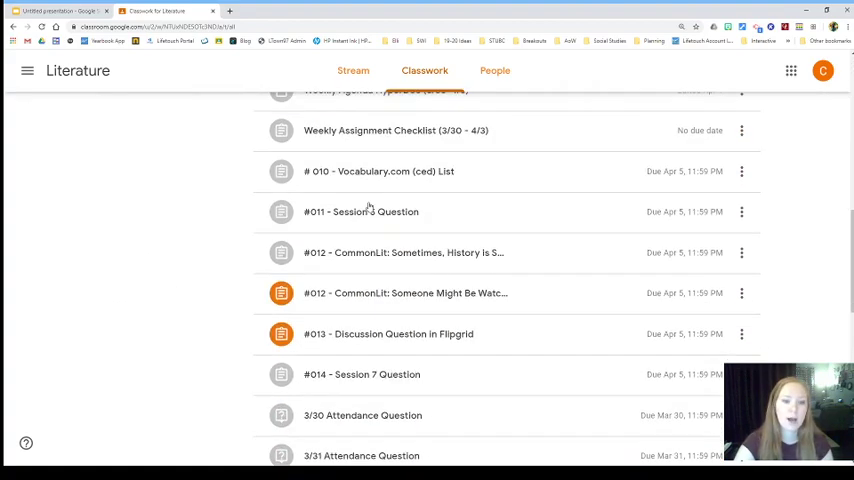
scroll("down", 3)
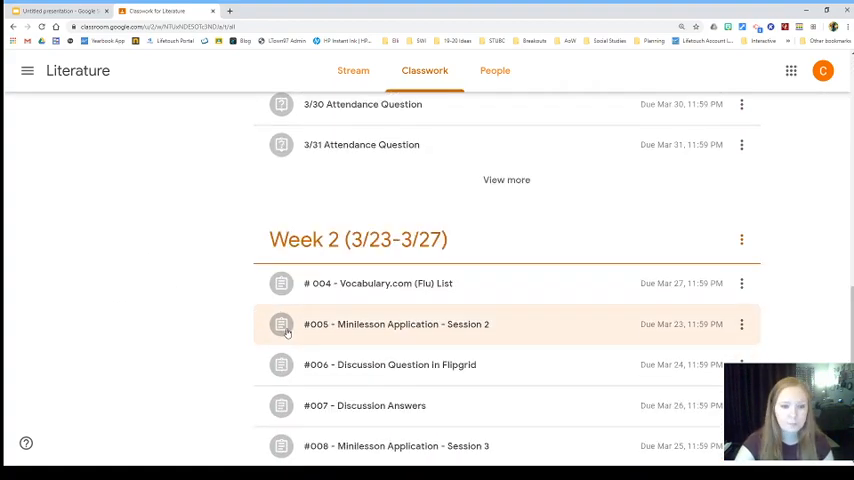
scroll("up", 3)
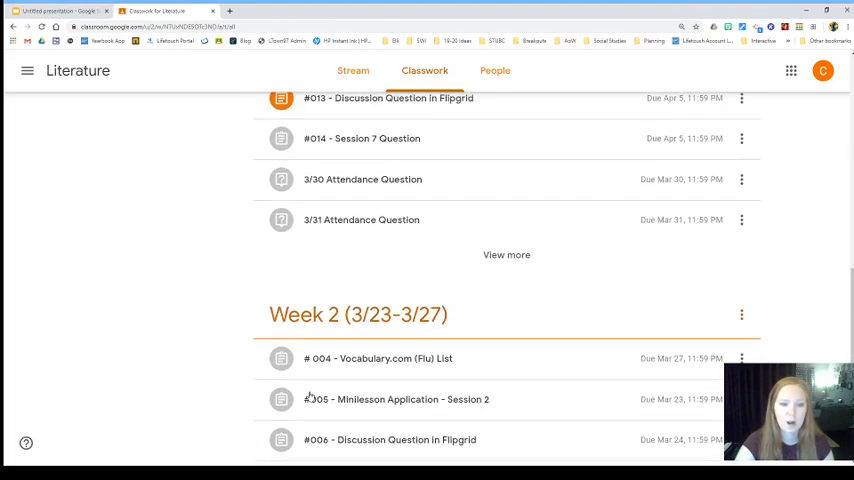
scroll("up", 3)
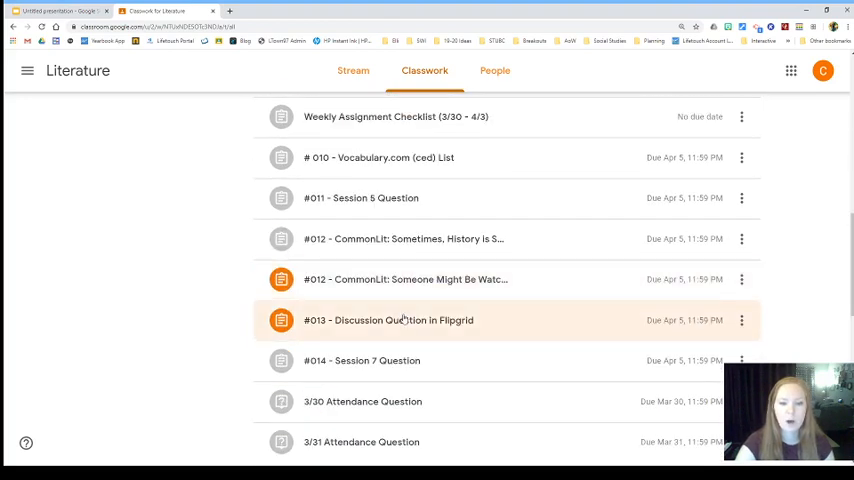
mouse_move(411, 279)
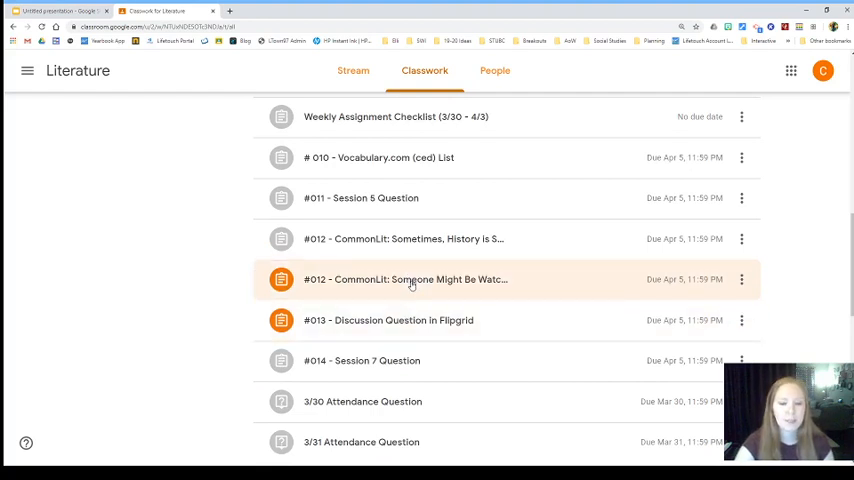
mouse_move(405, 278)
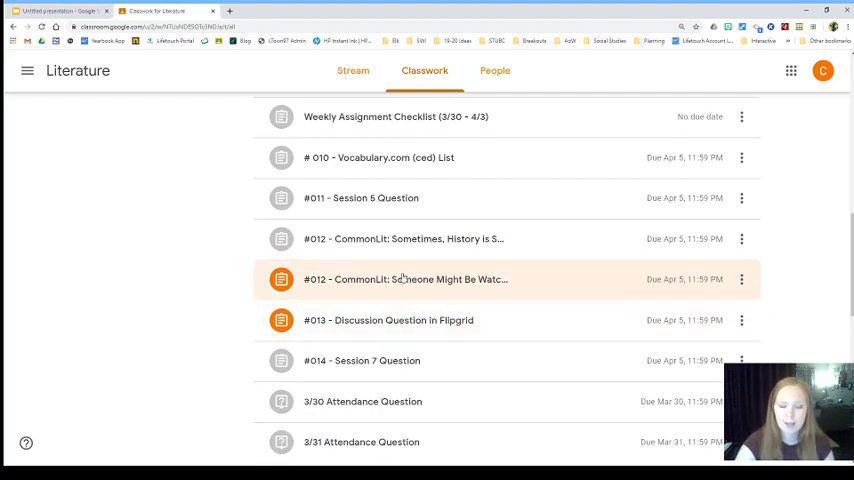
left_click(405, 279)
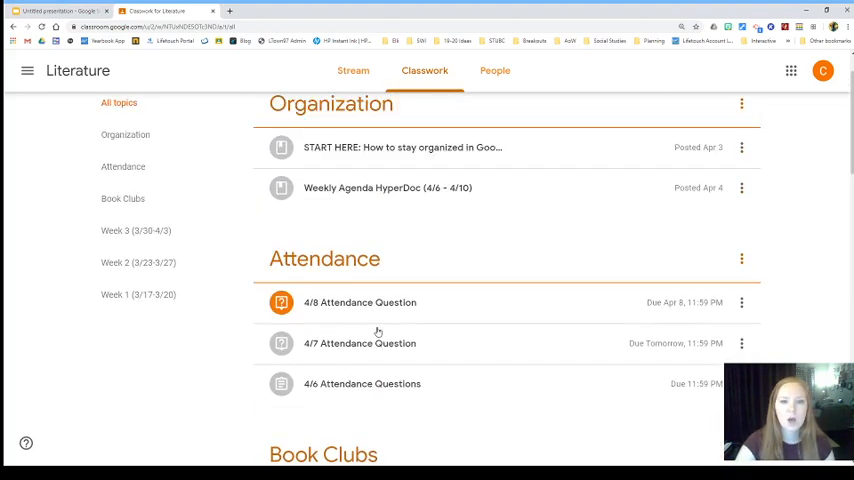
Expand the 4/8 Attendance Question to show the Apple iOS and Android options
left_click(359, 302)
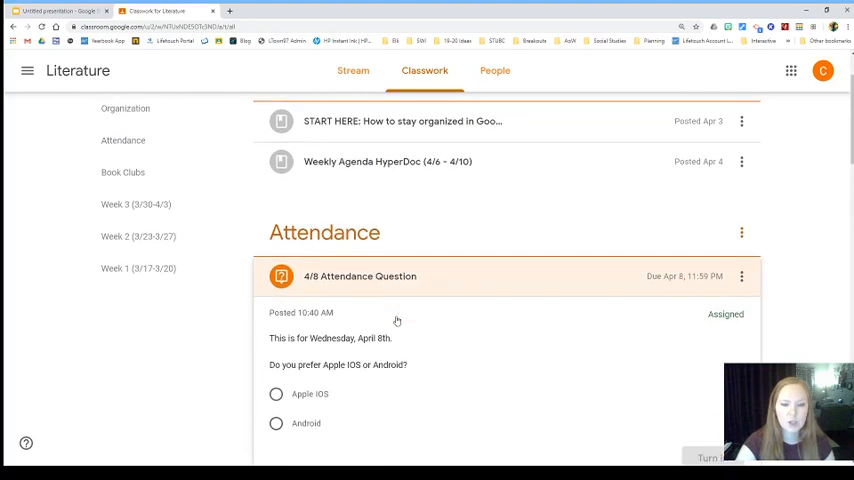
scroll("down", 3)
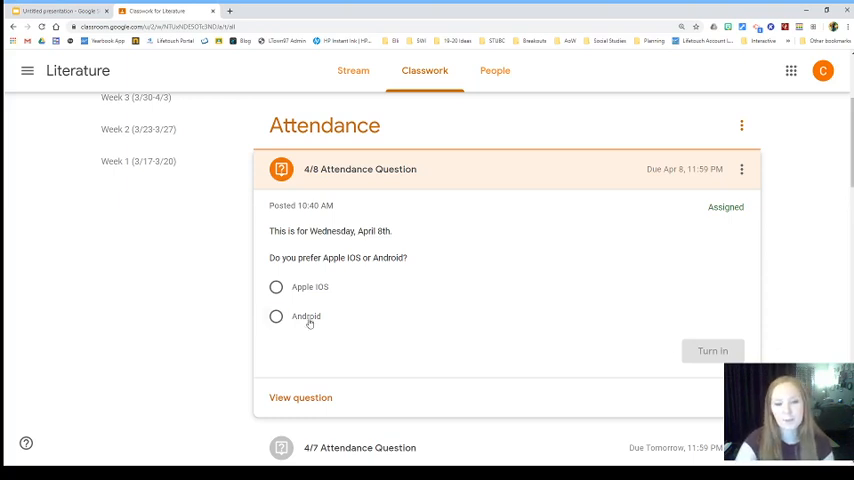
Answer Android to the 4/8 Attendance Question and turn it in
left_click(712, 350)
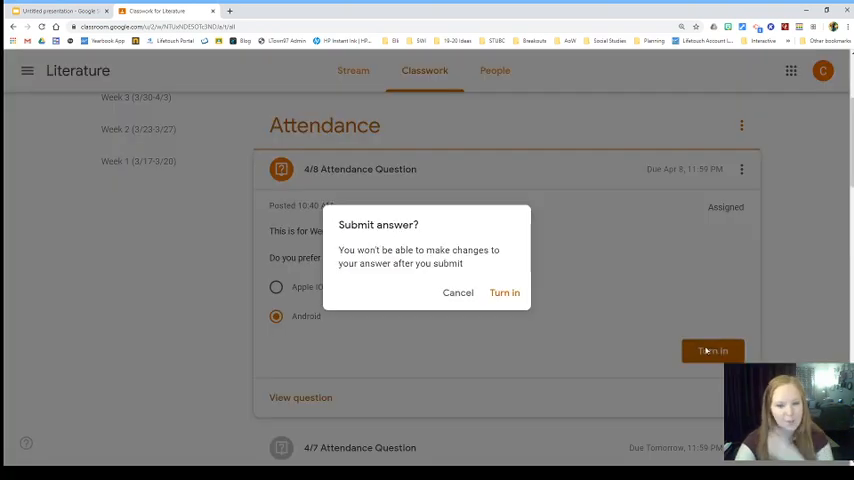
left_click(504, 292)
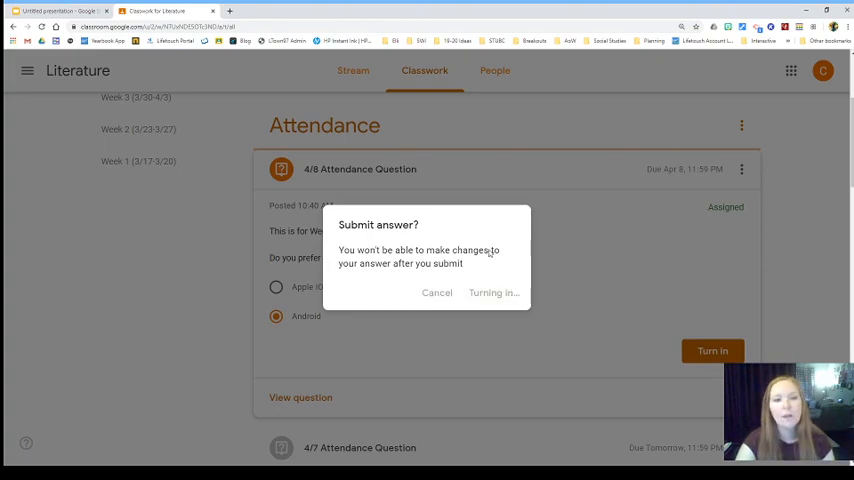
left_click(493, 292)
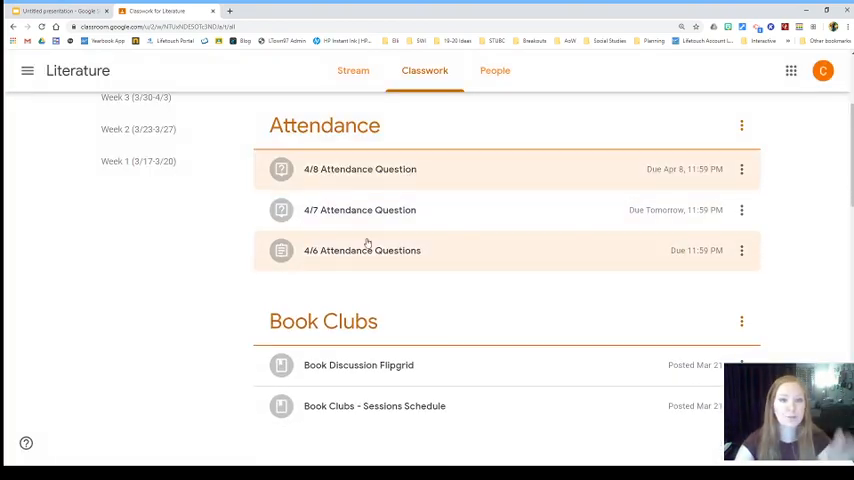
View your work filtered to Missing, showing assignments #013 and #012
scroll("down", 3)
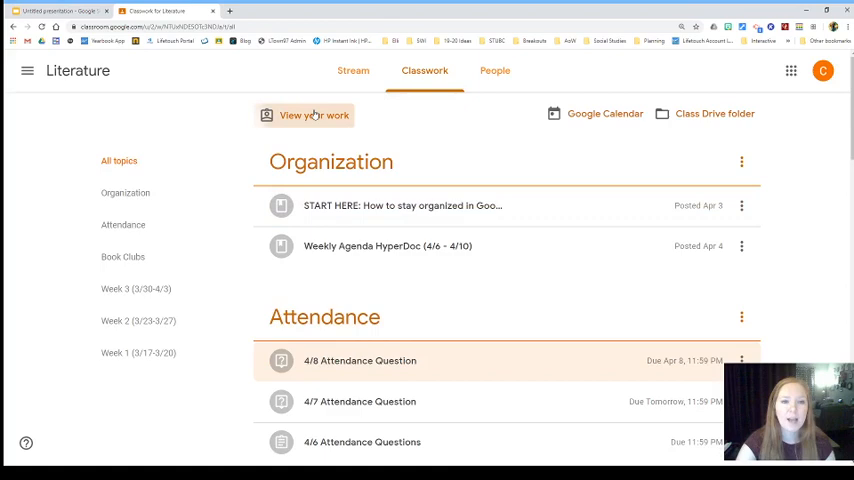
left_click(315, 115)
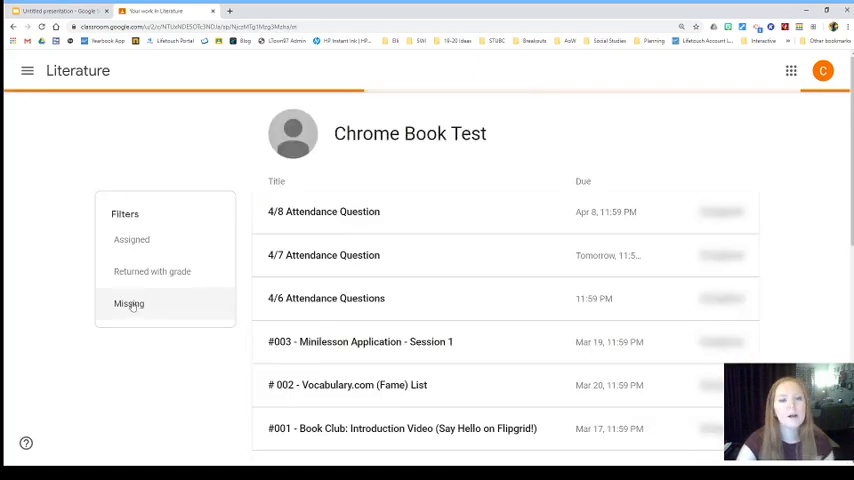
left_click(129, 303)
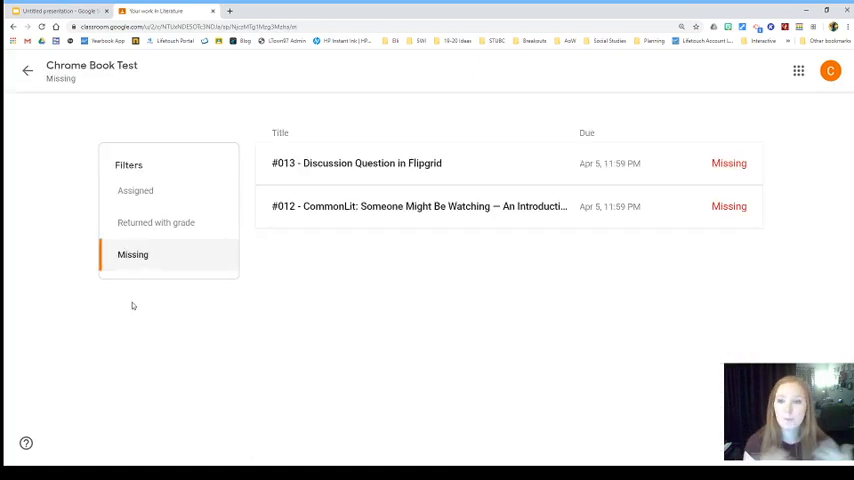